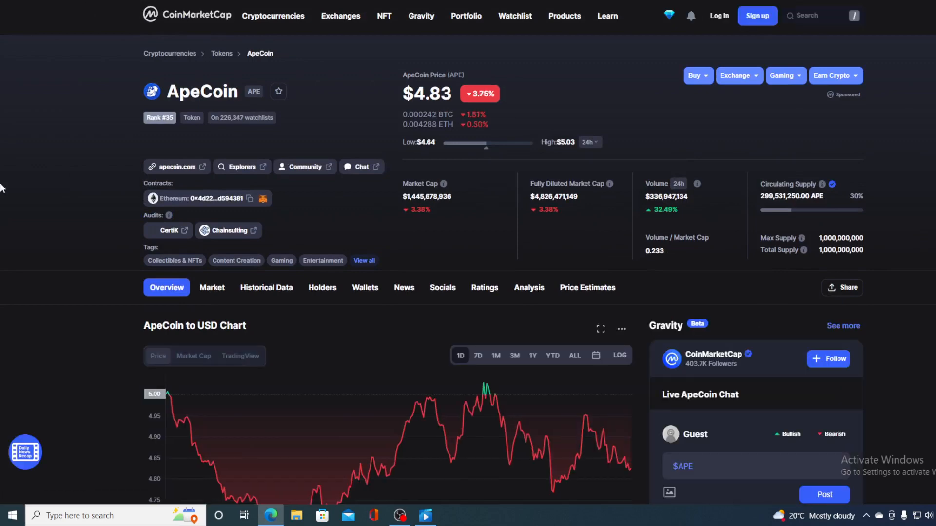
mouse_move(117, 132)
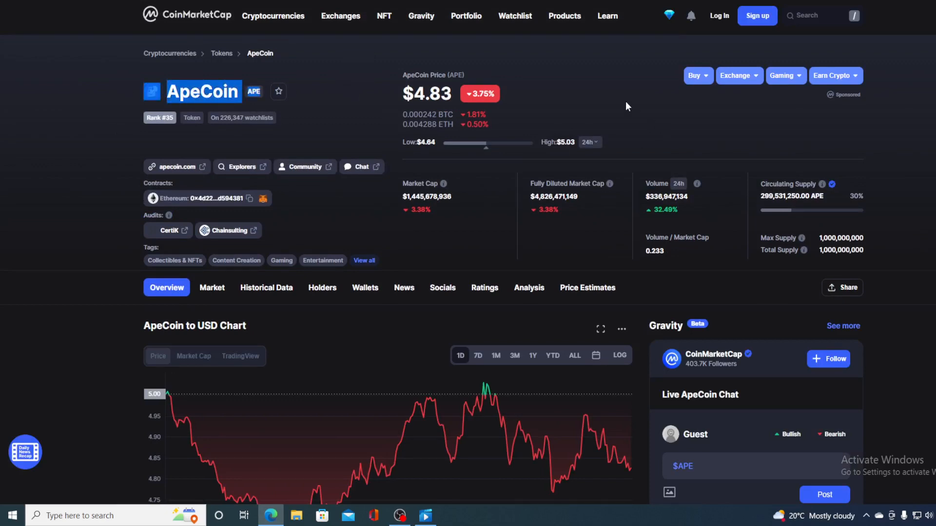
- Scroll through CoinGape's APE Price Analysis on the $5.6 breakout and bullish reversal
scroll("down", 3)
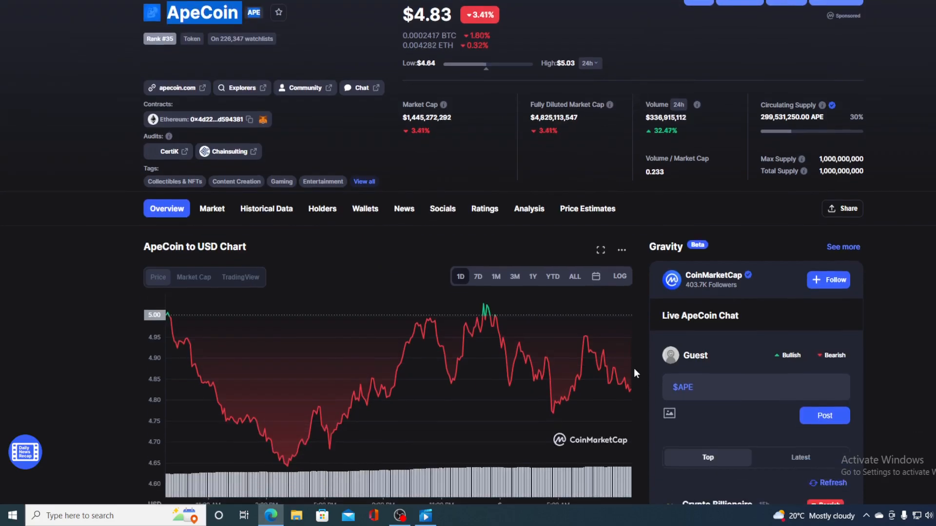
mouse_move(630, 391)
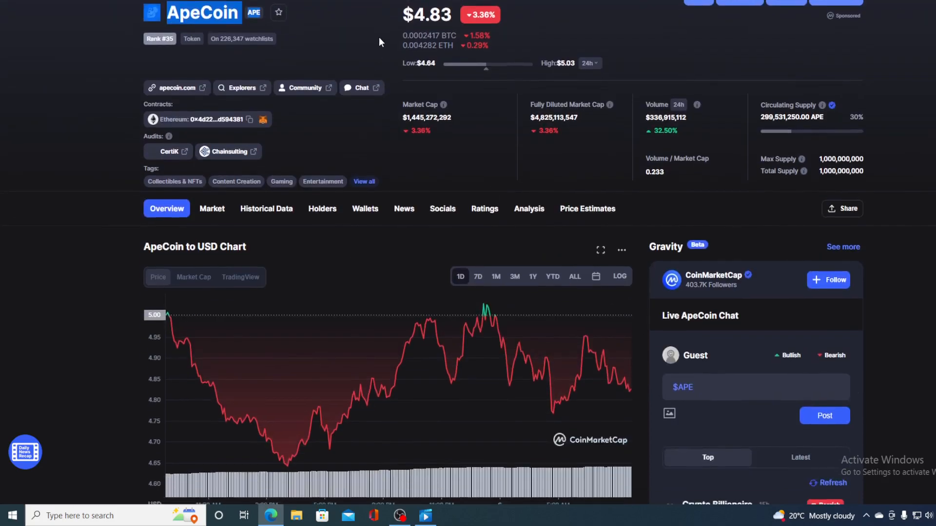
mouse_move(393, 25)
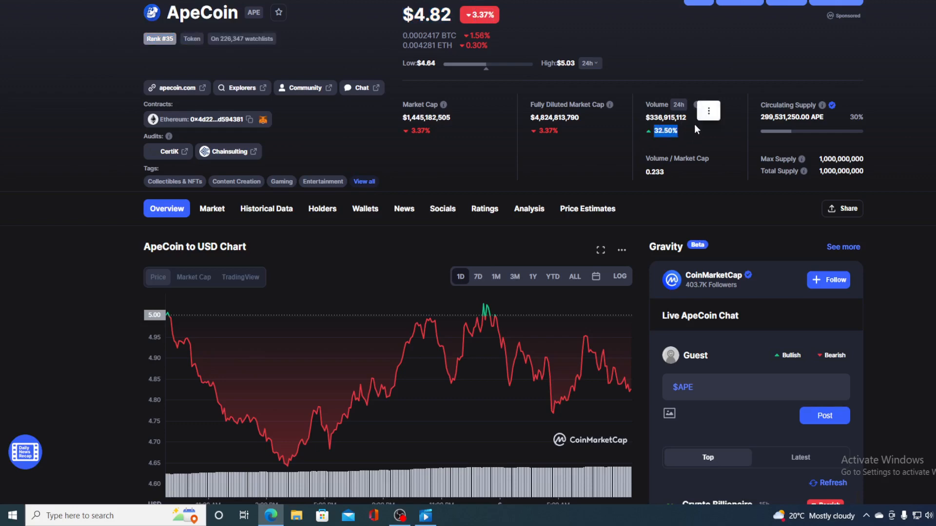
scroll("down", 3)
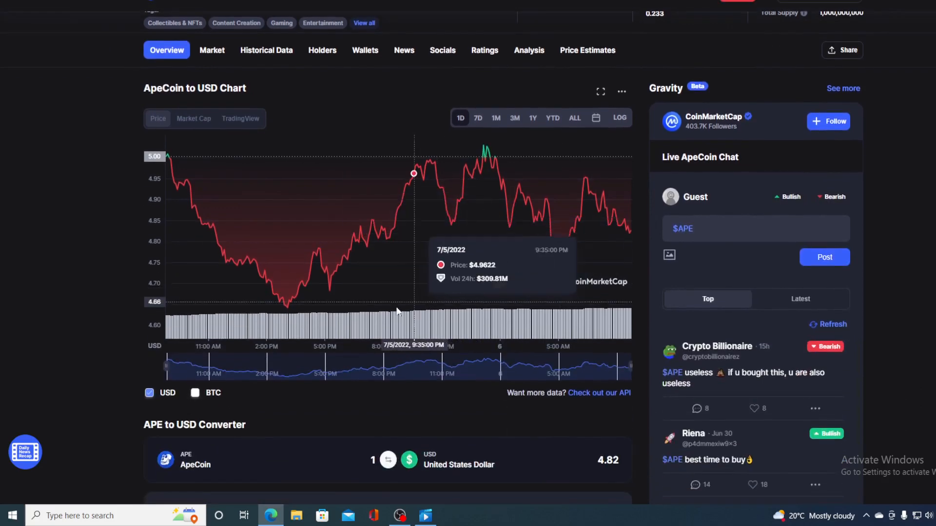
mouse_move(440, 244)
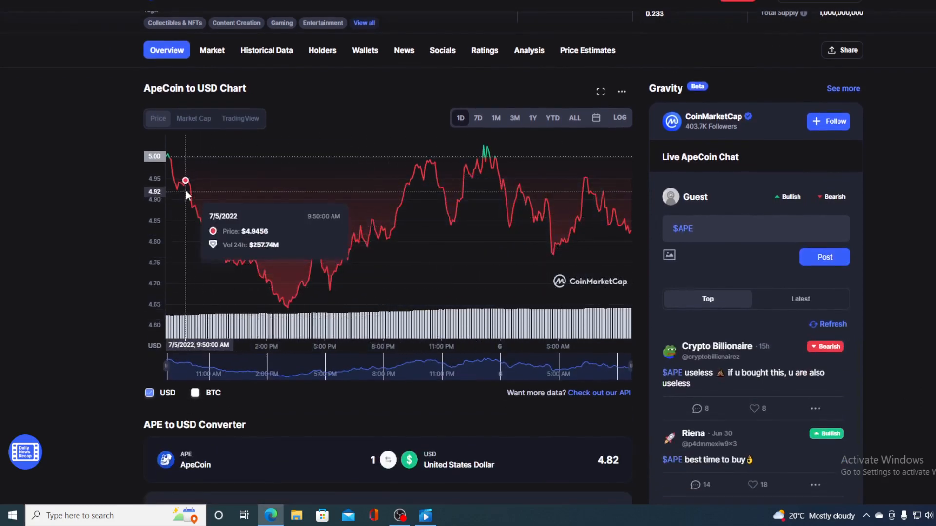
mouse_move(470, 214)
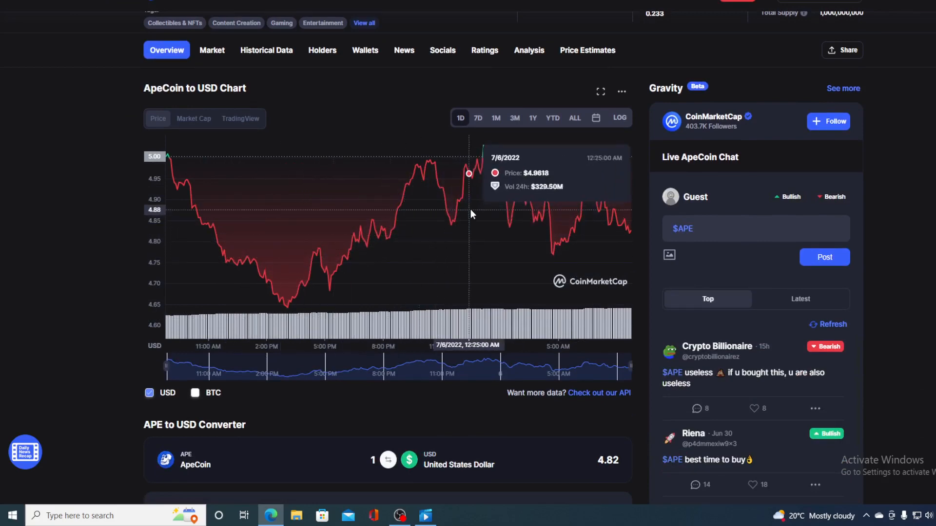
mouse_move(631, 234)
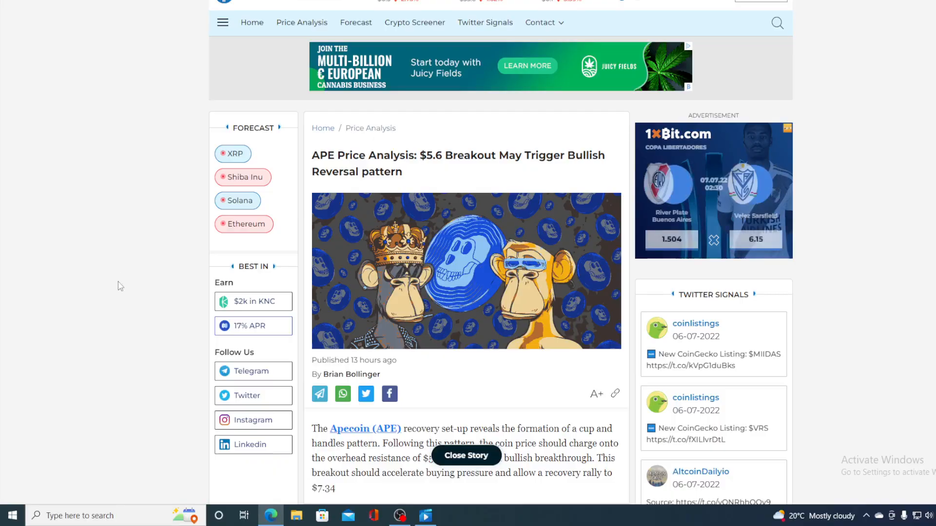
scroll("down", 3)
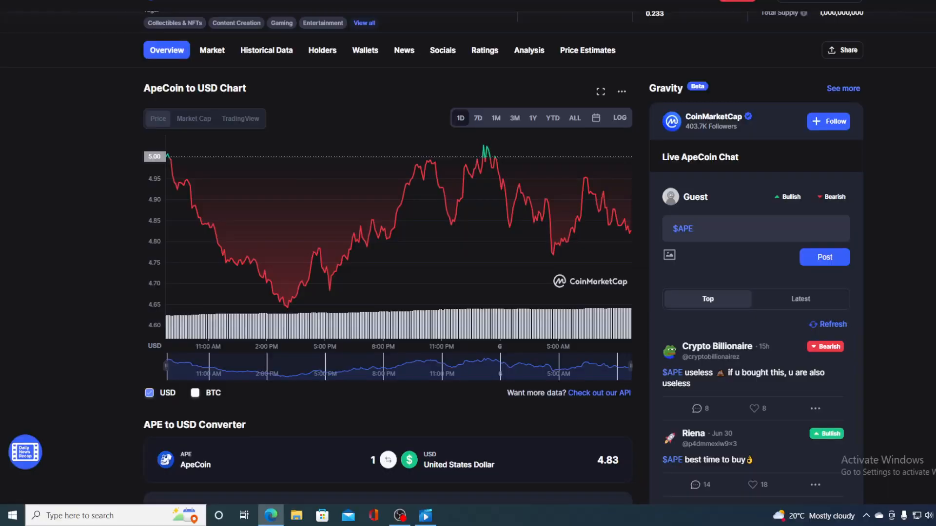
mouse_move(626, 232)
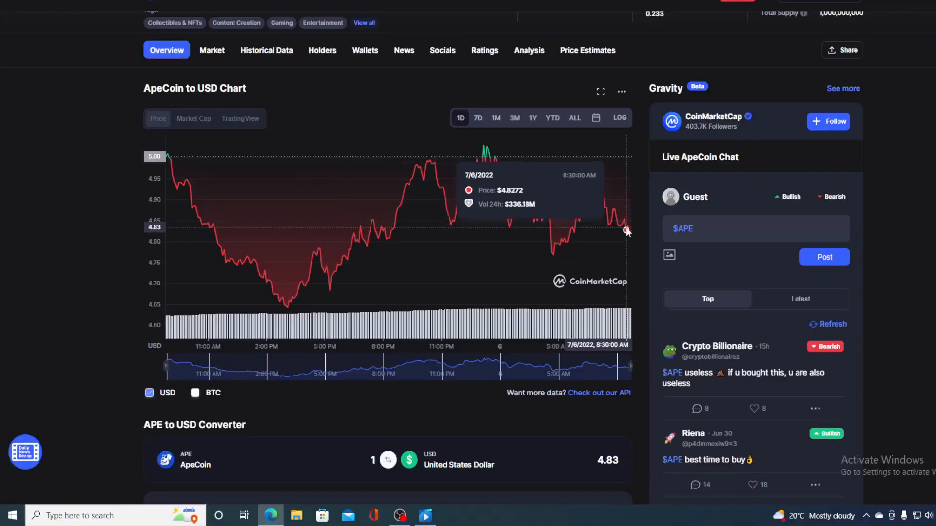
mouse_move(628, 233)
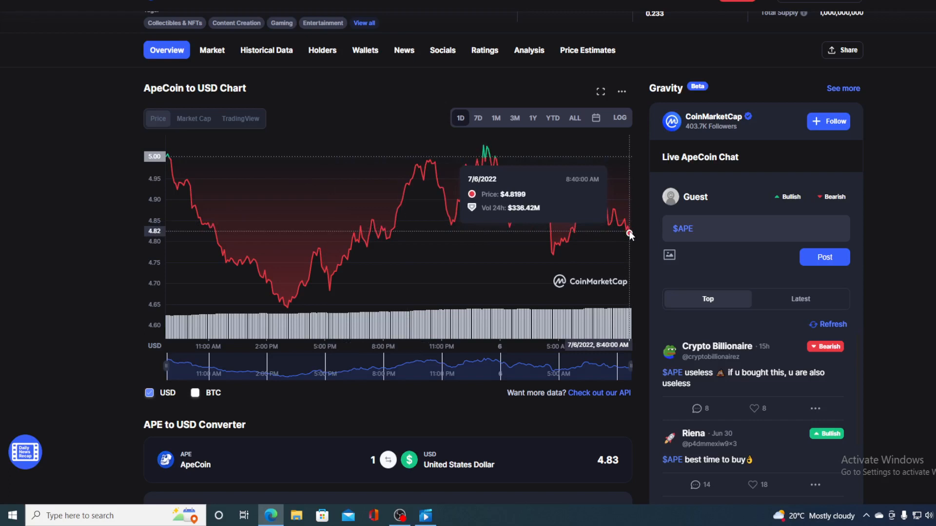
- Switch the ApeCoin to USD chart to the 7D range
left_click(478, 117)
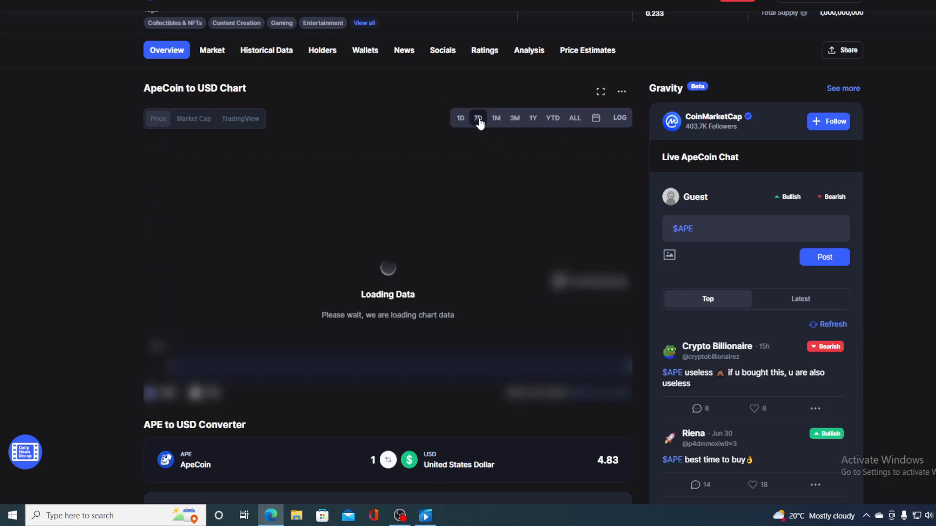
left_click(478, 117)
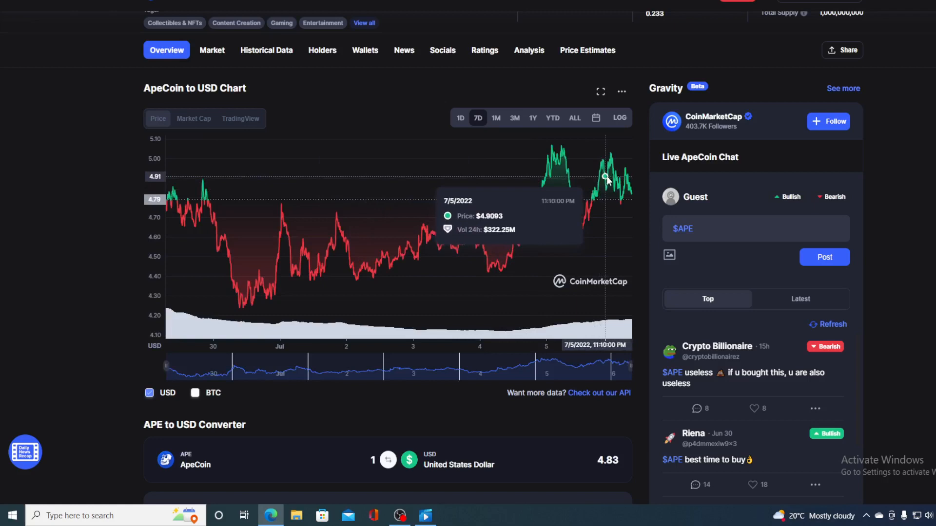
mouse_move(606, 188)
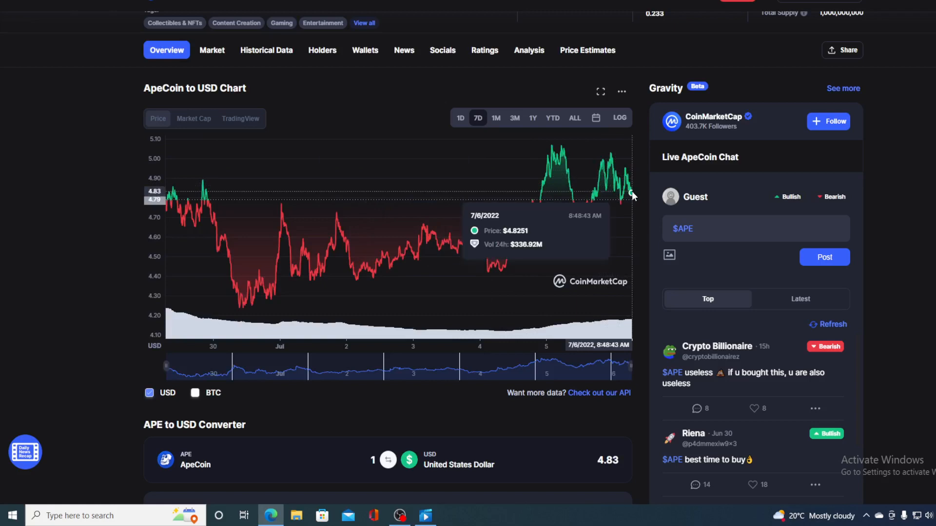
mouse_move(630, 187)
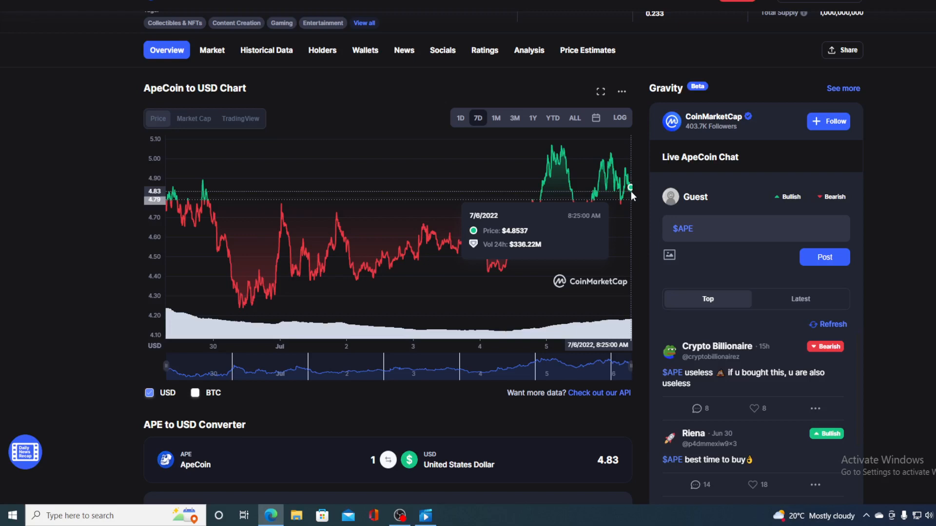
mouse_move(659, 189)
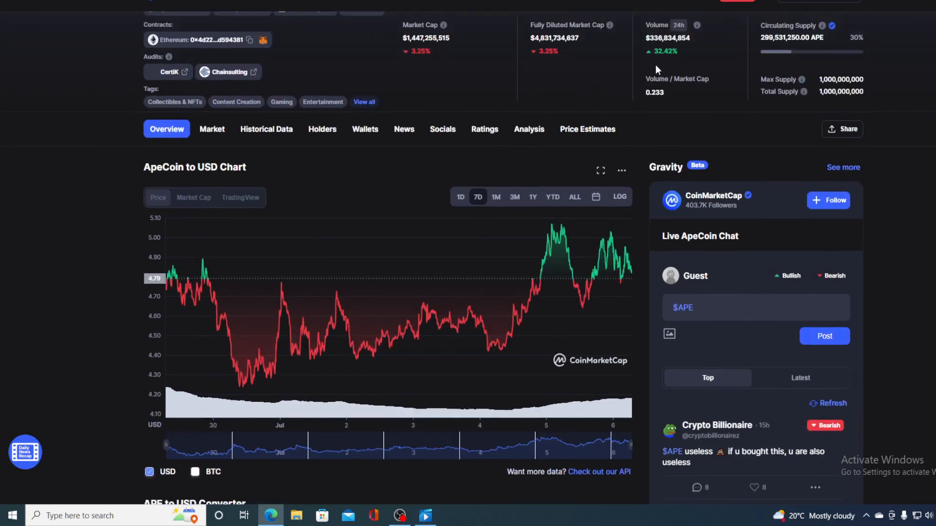
mouse_move(683, 56)
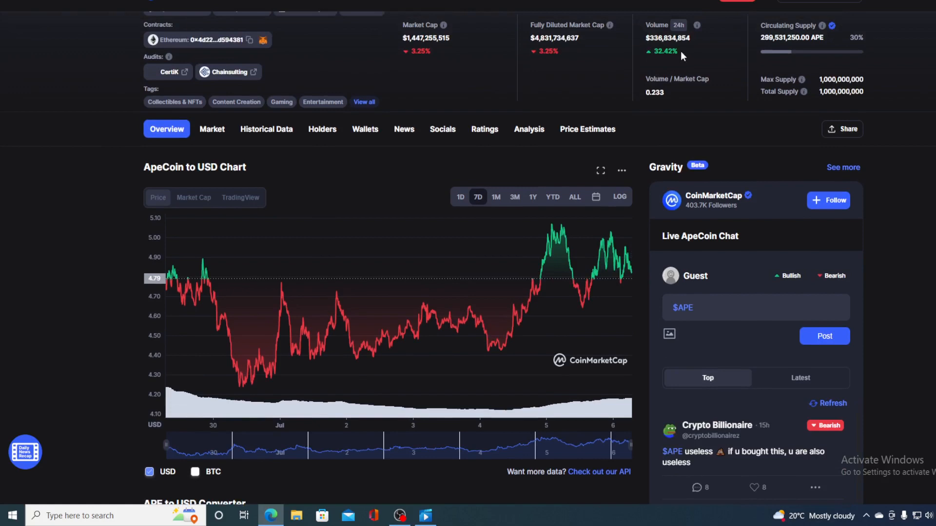
mouse_move(672, 48)
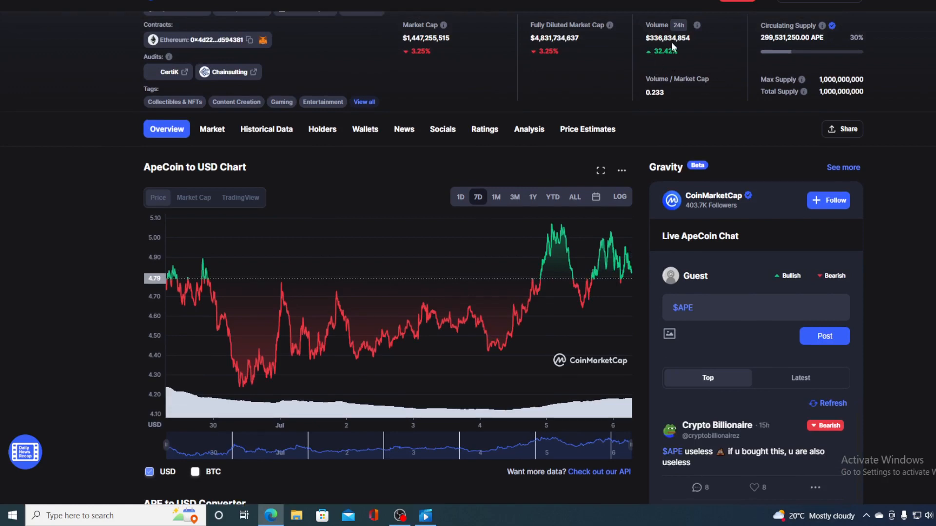
mouse_move(672, 51)
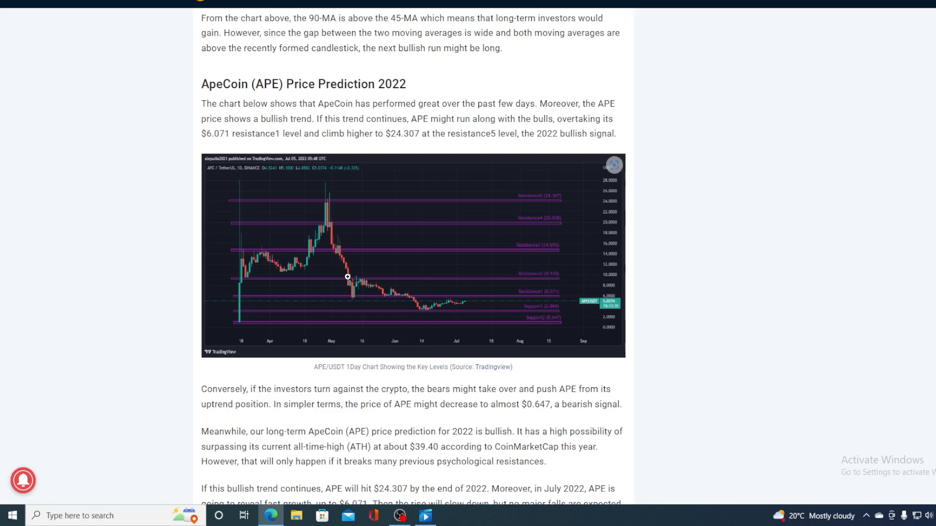
mouse_move(171, 194)
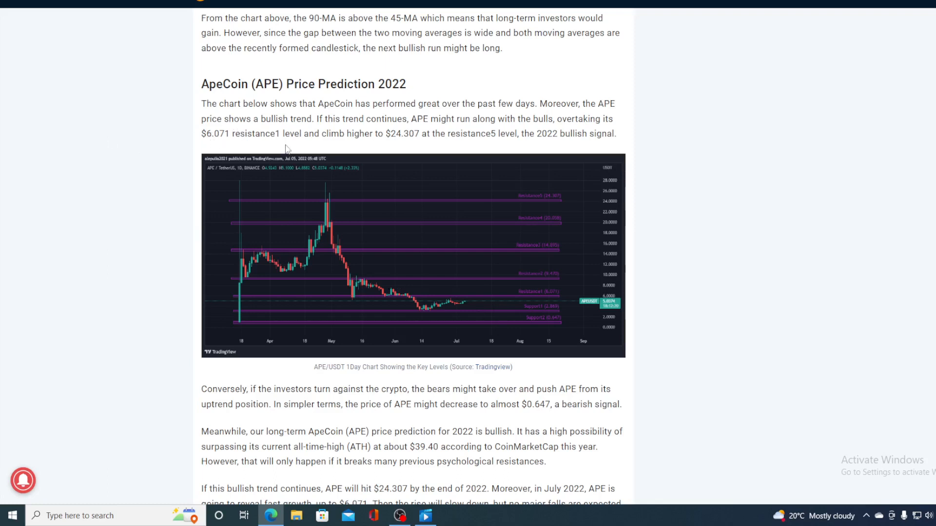
mouse_move(149, 383)
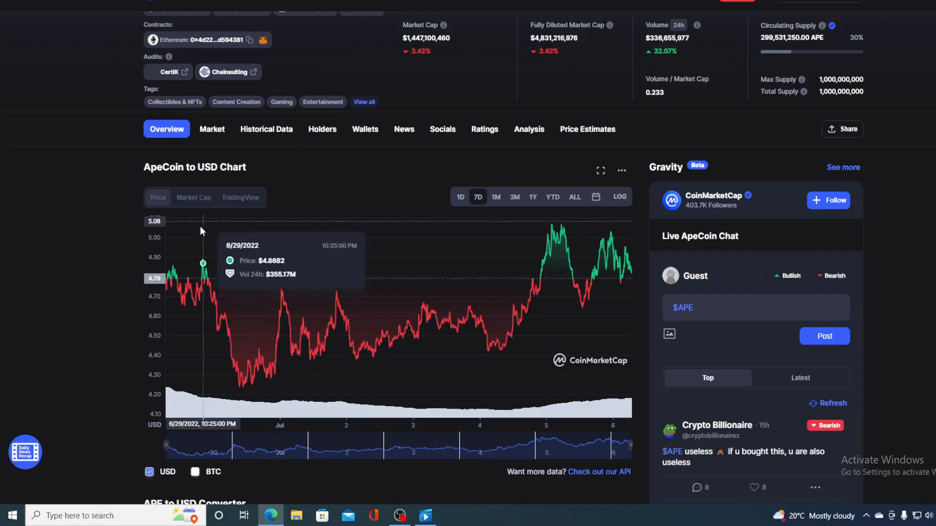
- Switch the ApeCoin to USD chart back to the 1D range
left_click(461, 197)
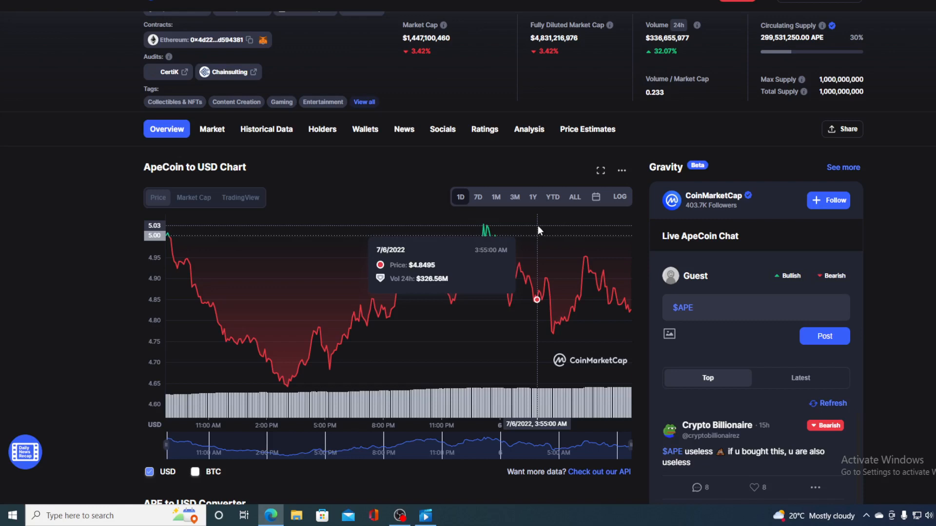
mouse_move(637, 321)
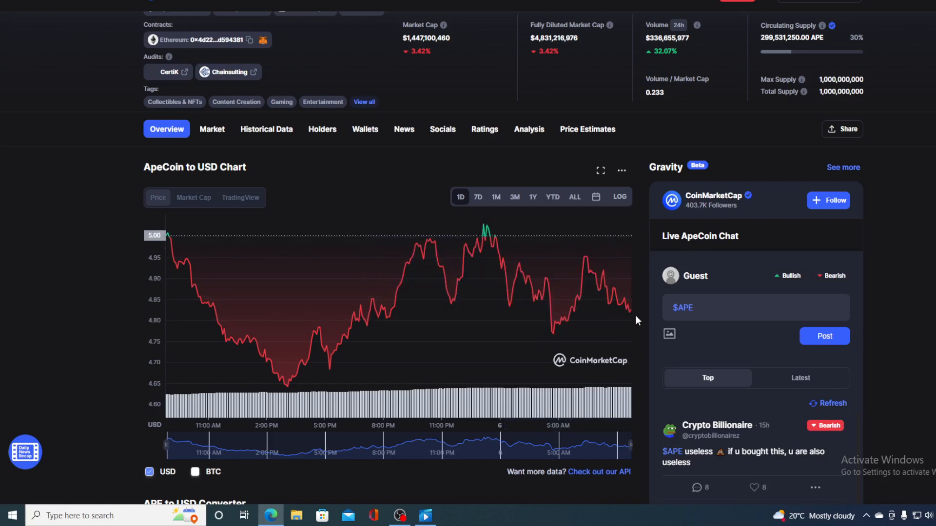
mouse_move(630, 310)
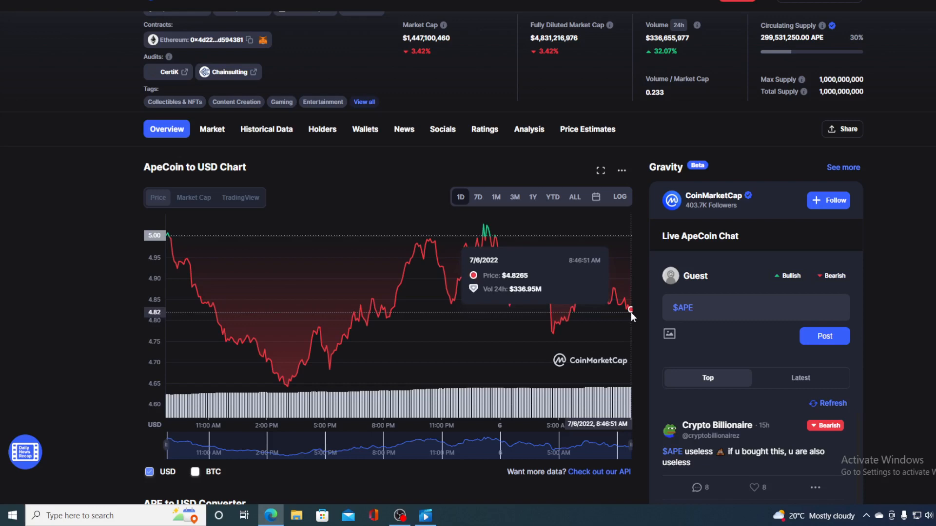